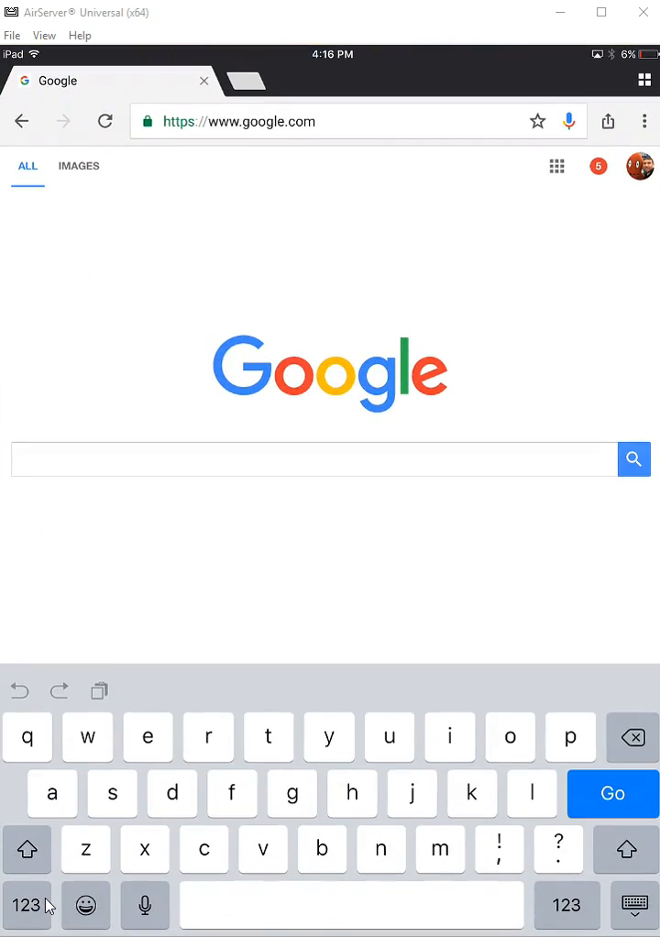
Search Google for 'classroom' and bring up the results page
type("classroom")
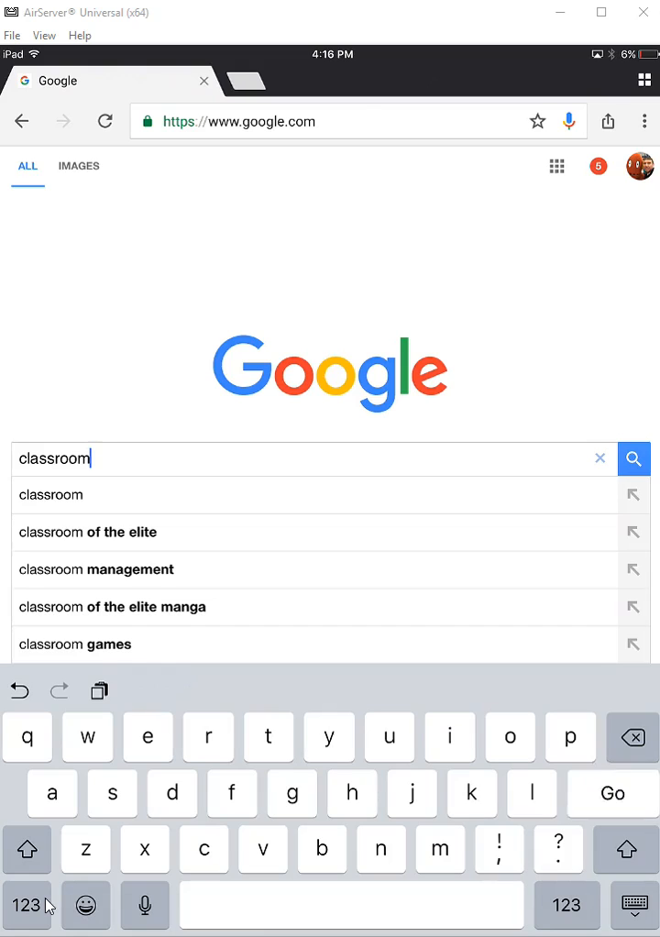
left_click(635, 458)
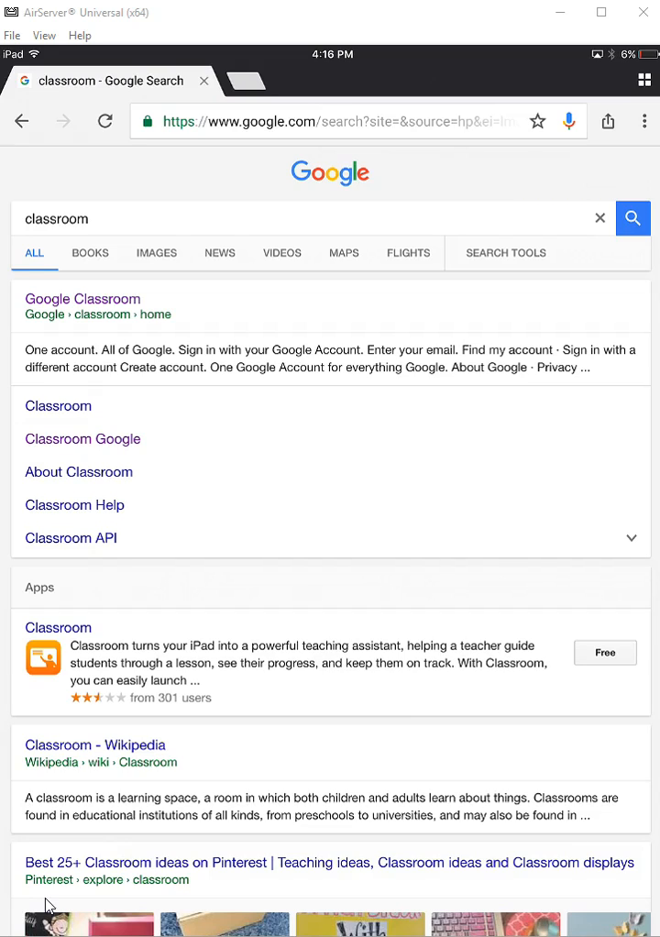
Go to the Google Classroom site and reach the Practice class stream
left_click(81, 297)
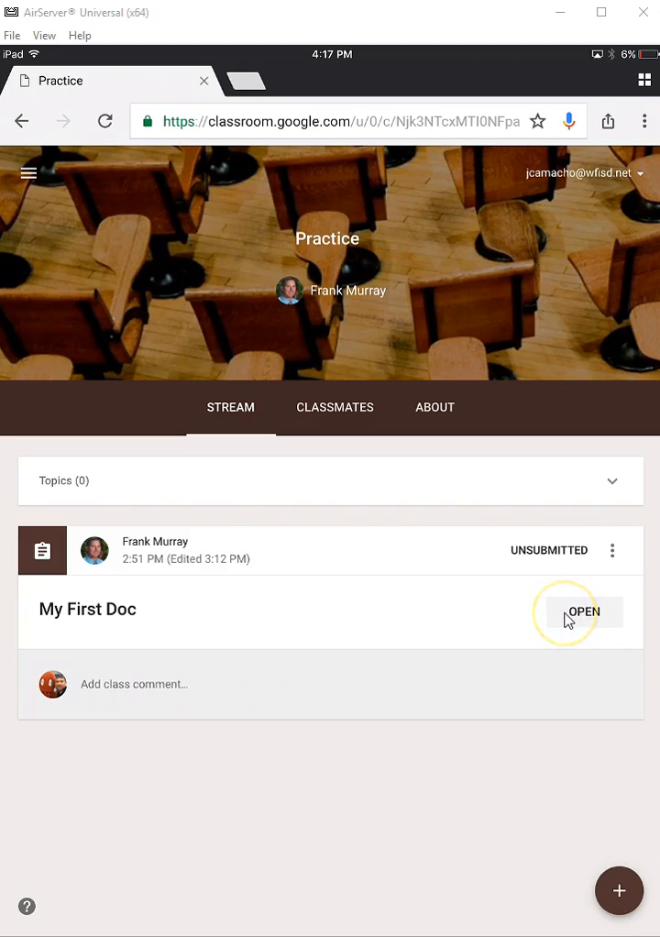
Open the My First Doc assignment and start adding a file from Google Drive
left_click(584, 612)
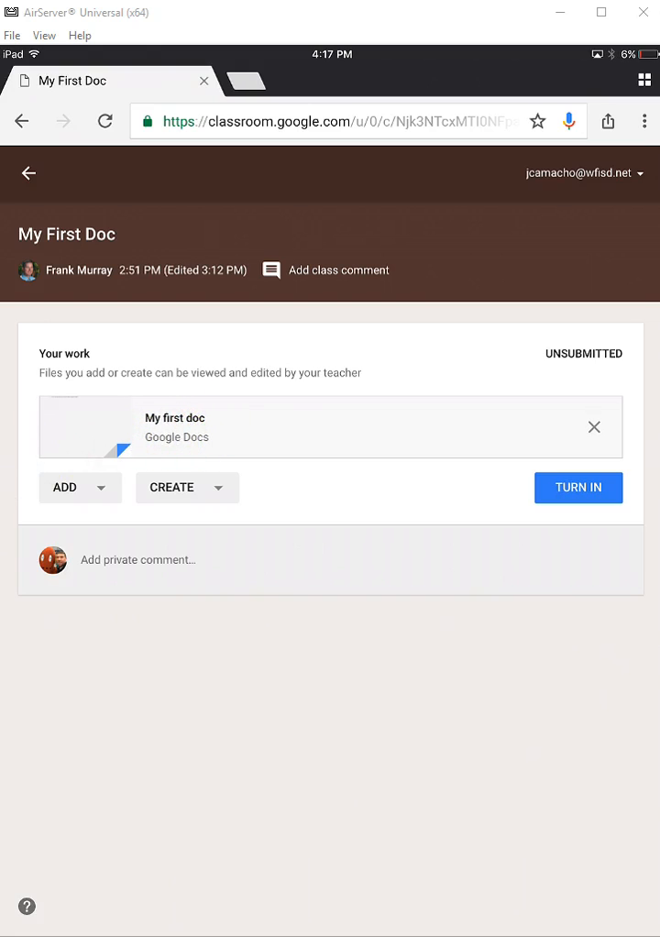
left_click(81, 488)
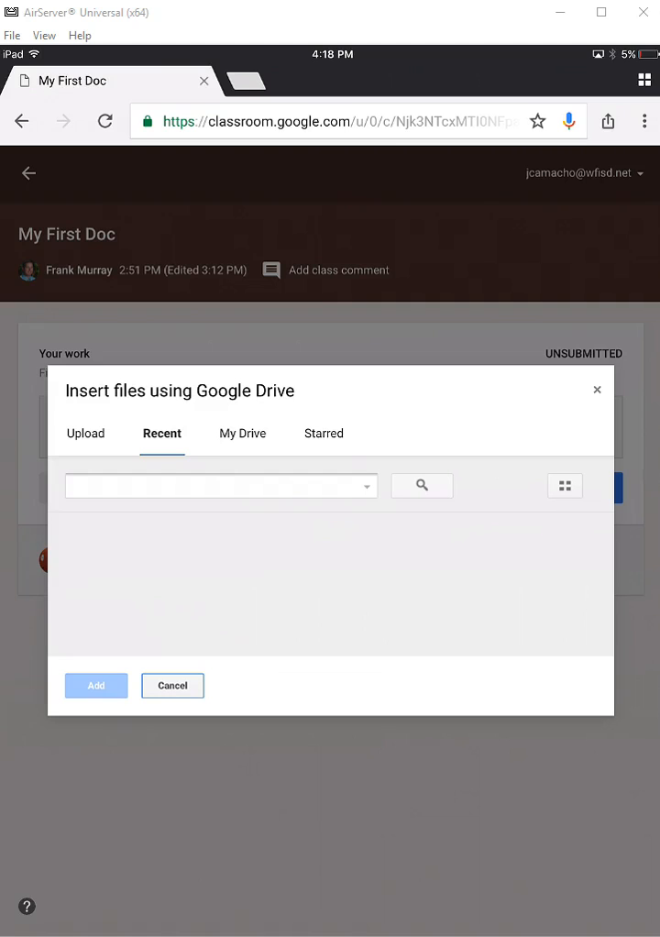
Attach the Practice doc from My Drive to the assignment alongside My first doc
left_click(242, 433)
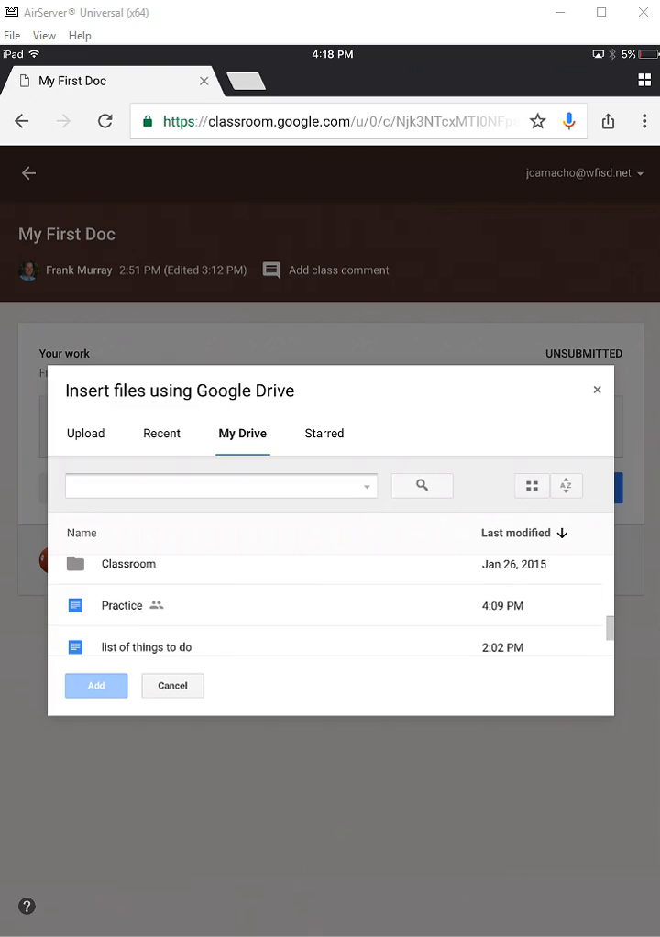
left_click(121, 605)
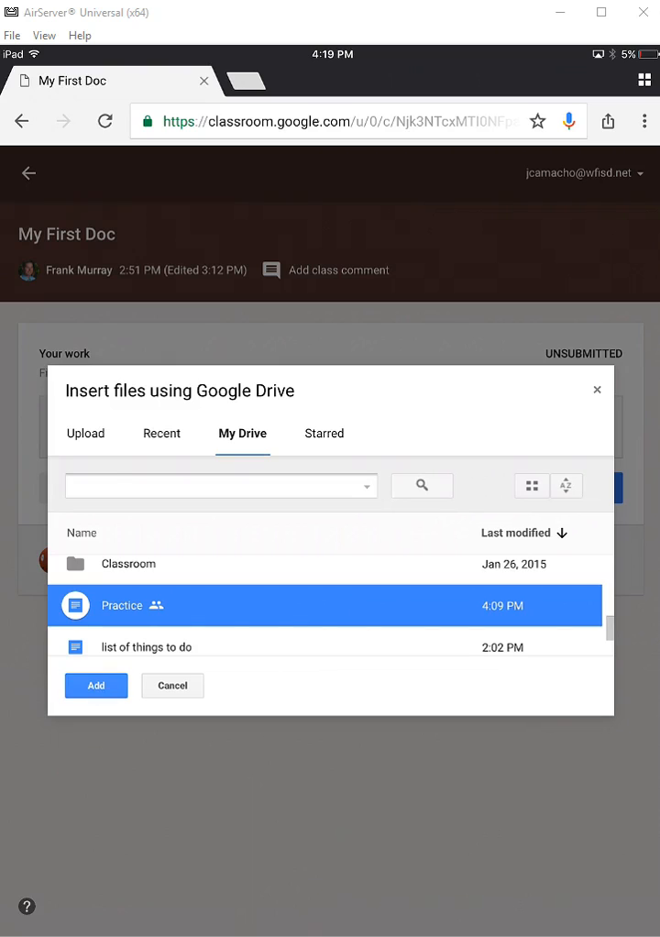
left_click(95, 686)
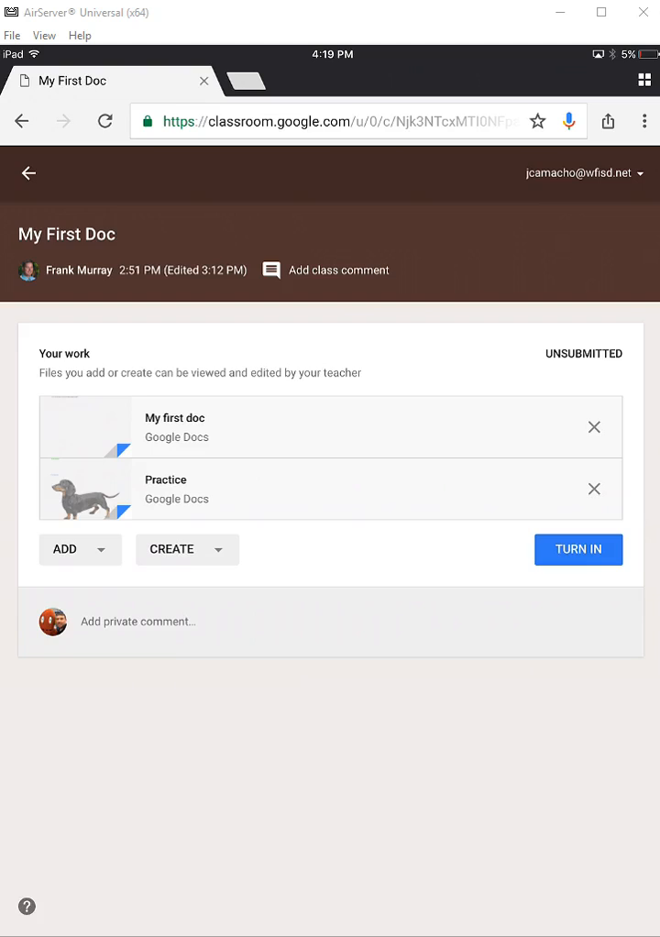
Turn in My First Doc with both attachments so its status shows DONE
left_click(580, 550)
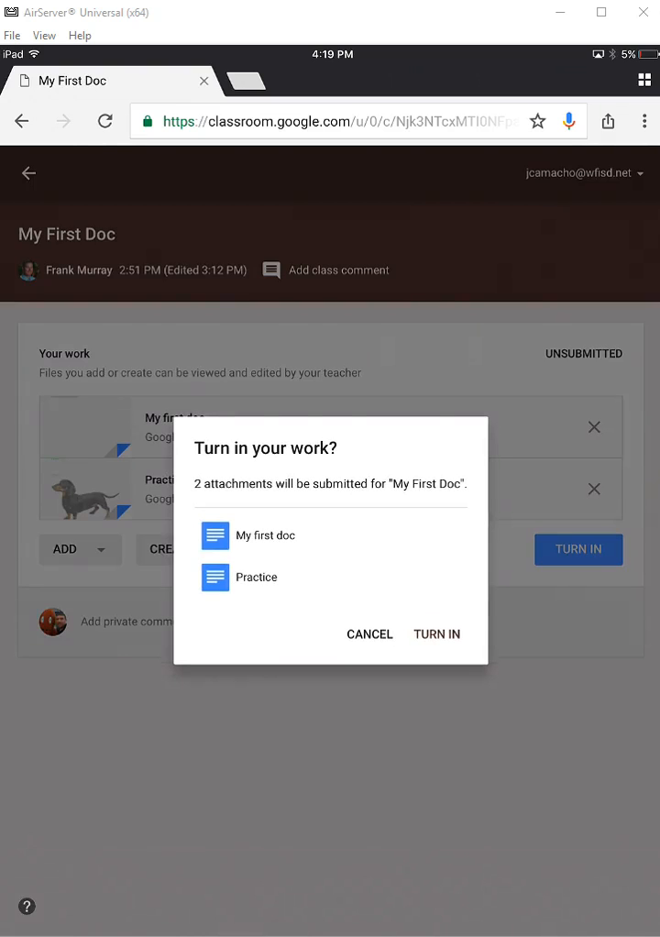
left_click(437, 634)
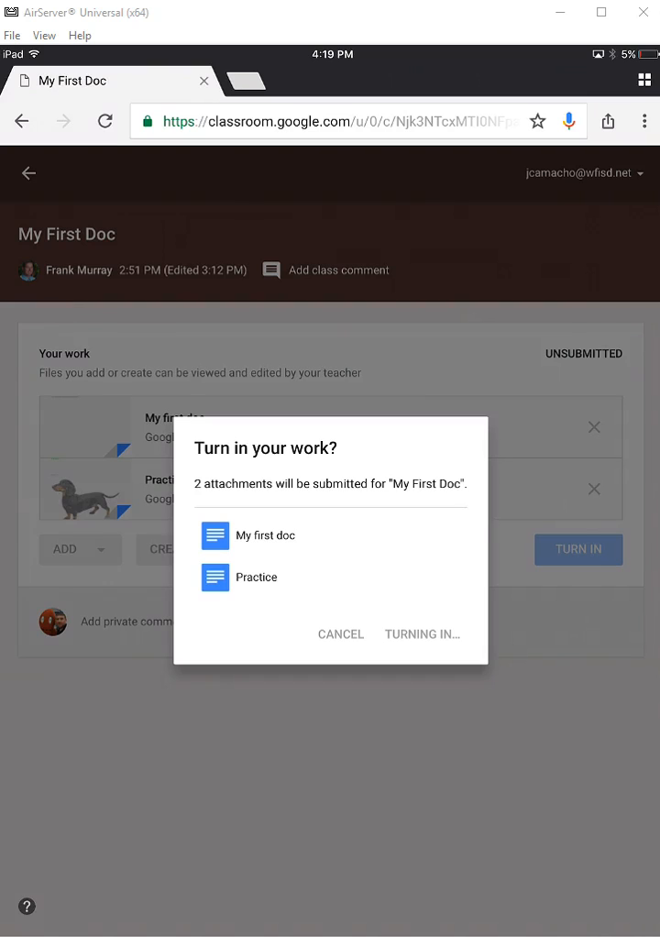
left_click(579, 550)
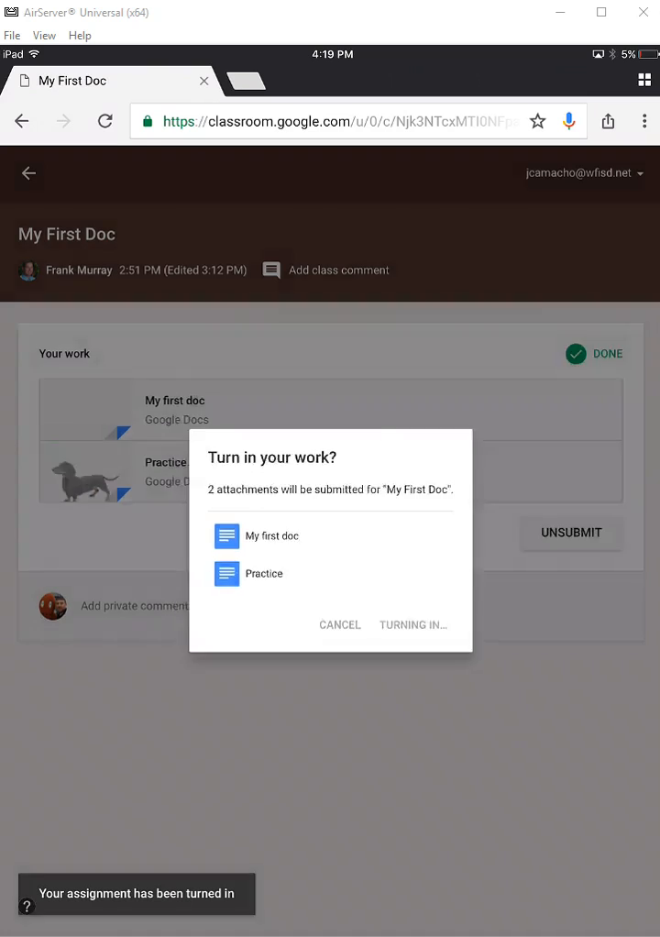
left_click(415, 623)
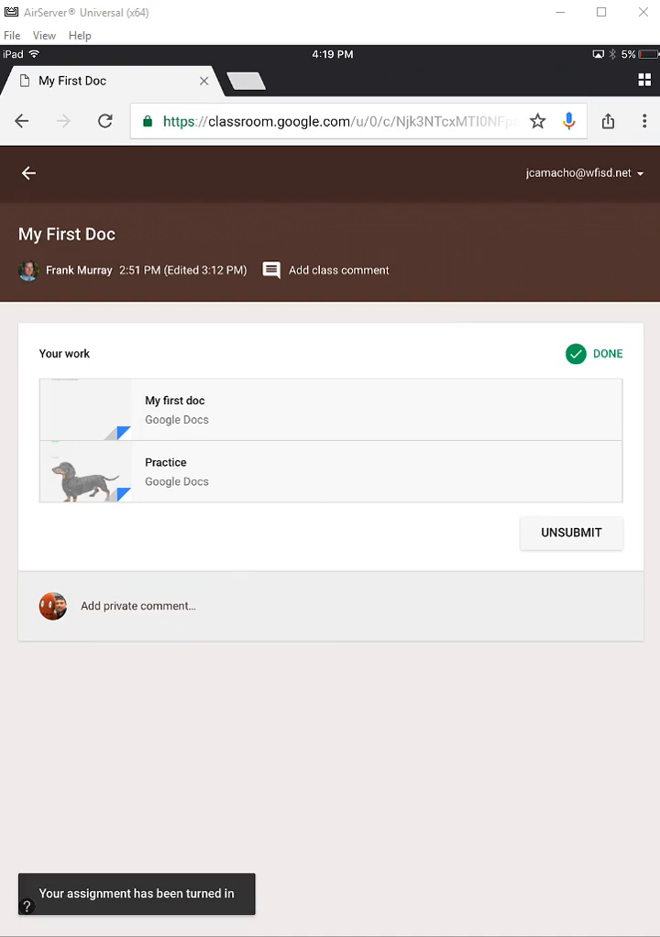